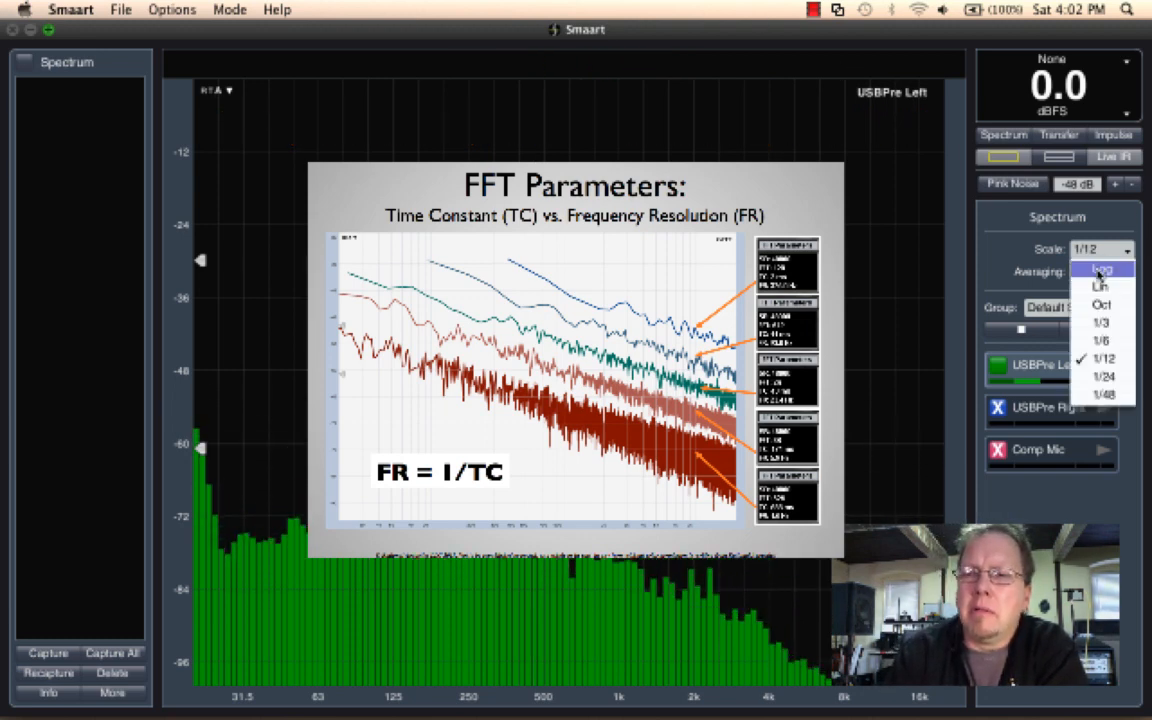
- Return the spectrum scale to Log
{"action": "left_click", "coordinate": [1100, 268]}
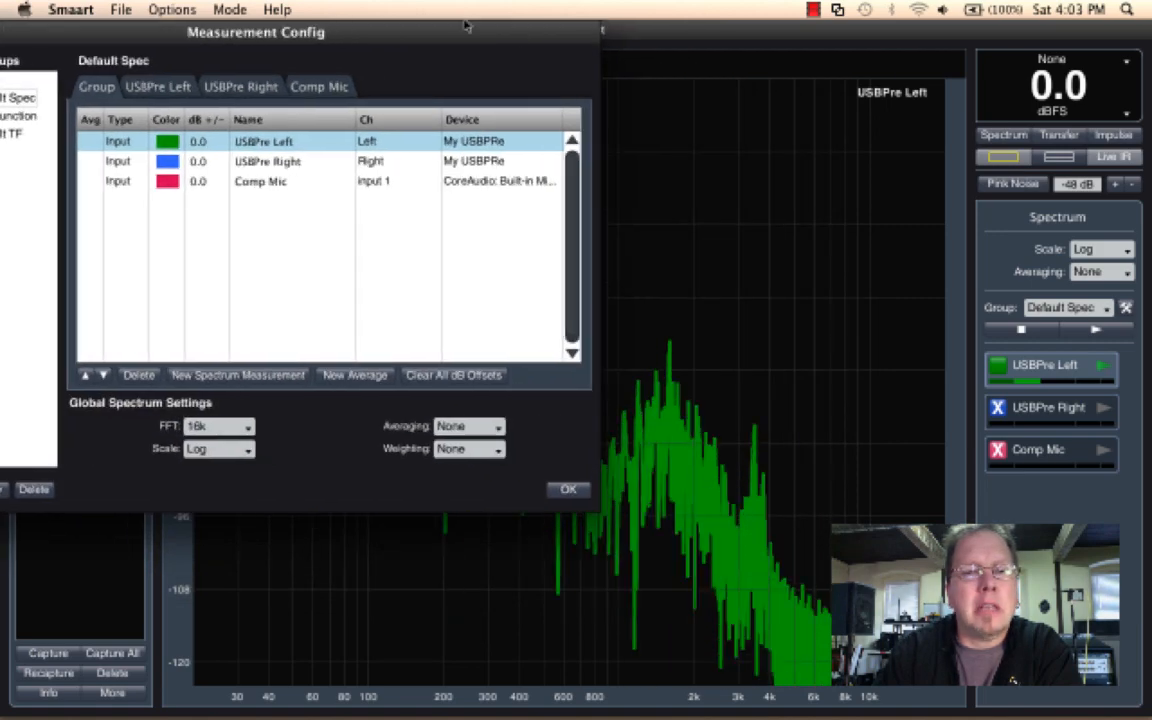
- Move the config window aside and set the global FFT size to 1k
{"action": "left_click_drag", "start_coordinate": [256, 32], "coordinate": [88, 32]}
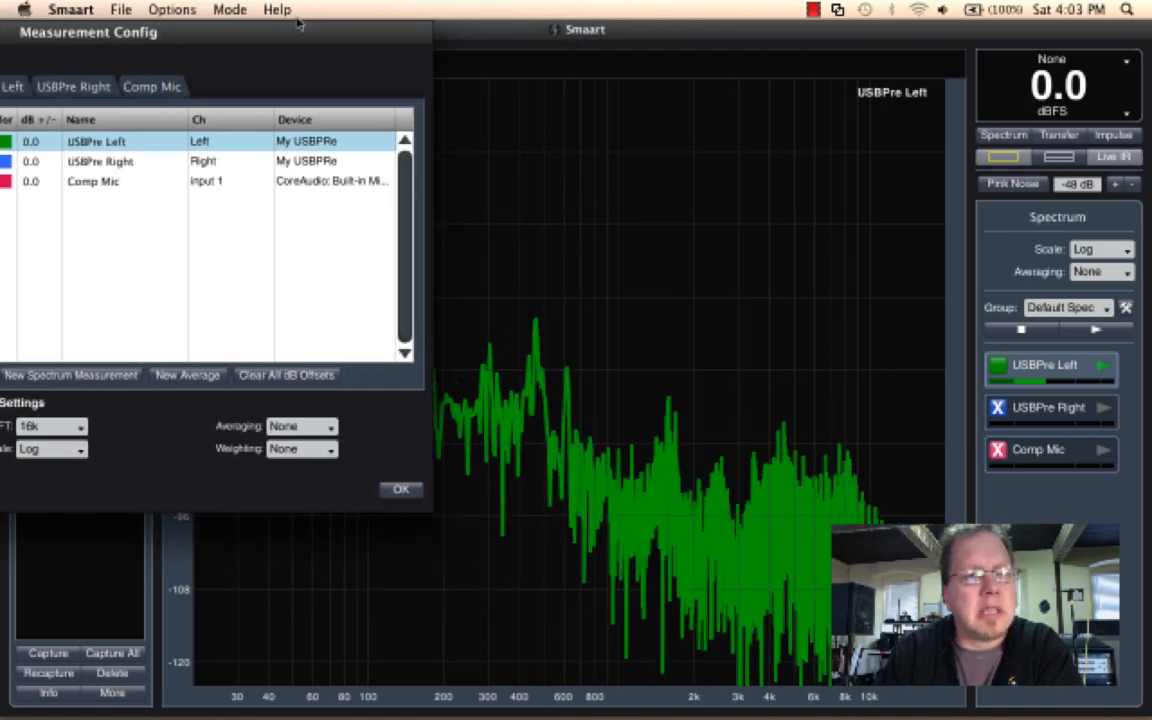
{"action": "left_click", "coordinate": [78, 426]}
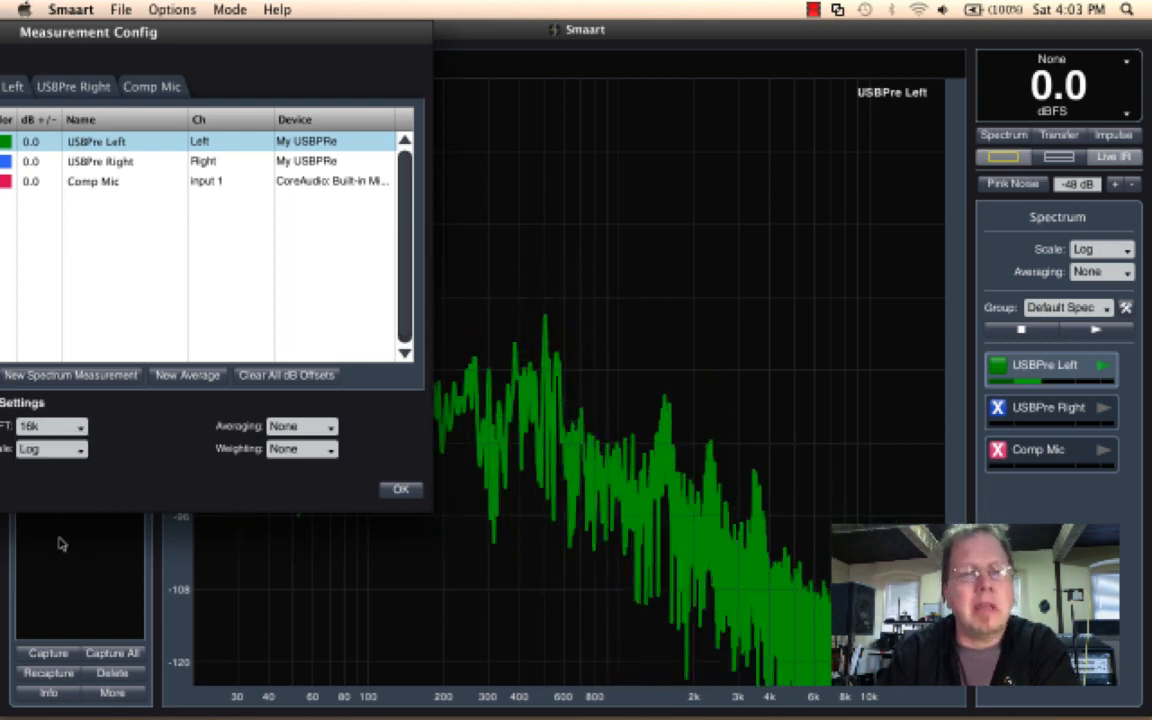
{"action": "left_click", "coordinate": [50, 426]}
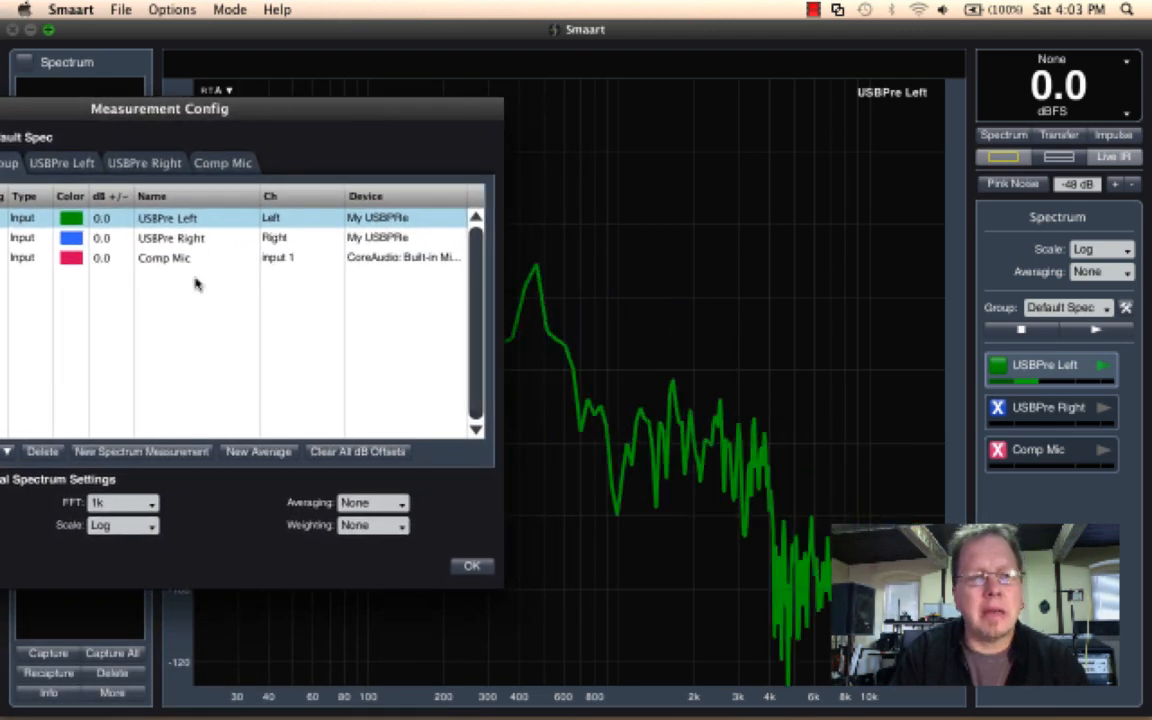
- Try a 32k FFT size, settle back on 16k and close the measurement configuration
{"action": "left_click", "coordinate": [148, 504]}
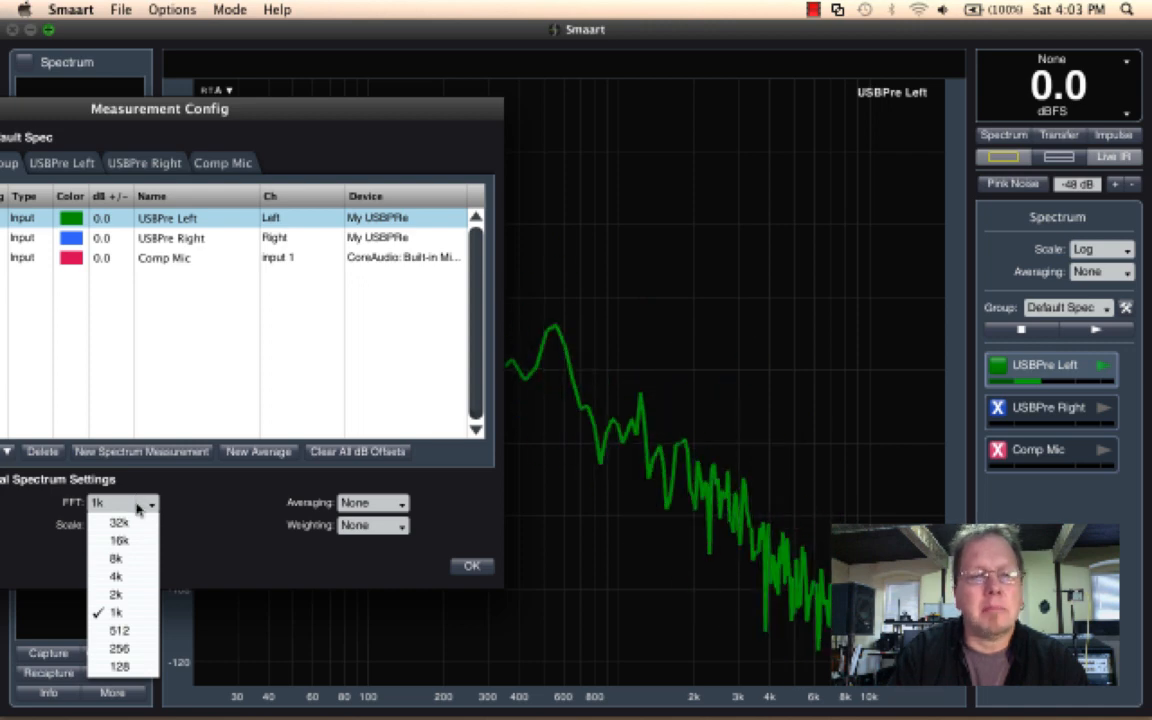
{"action": "mouse_move", "coordinate": [118, 522]}
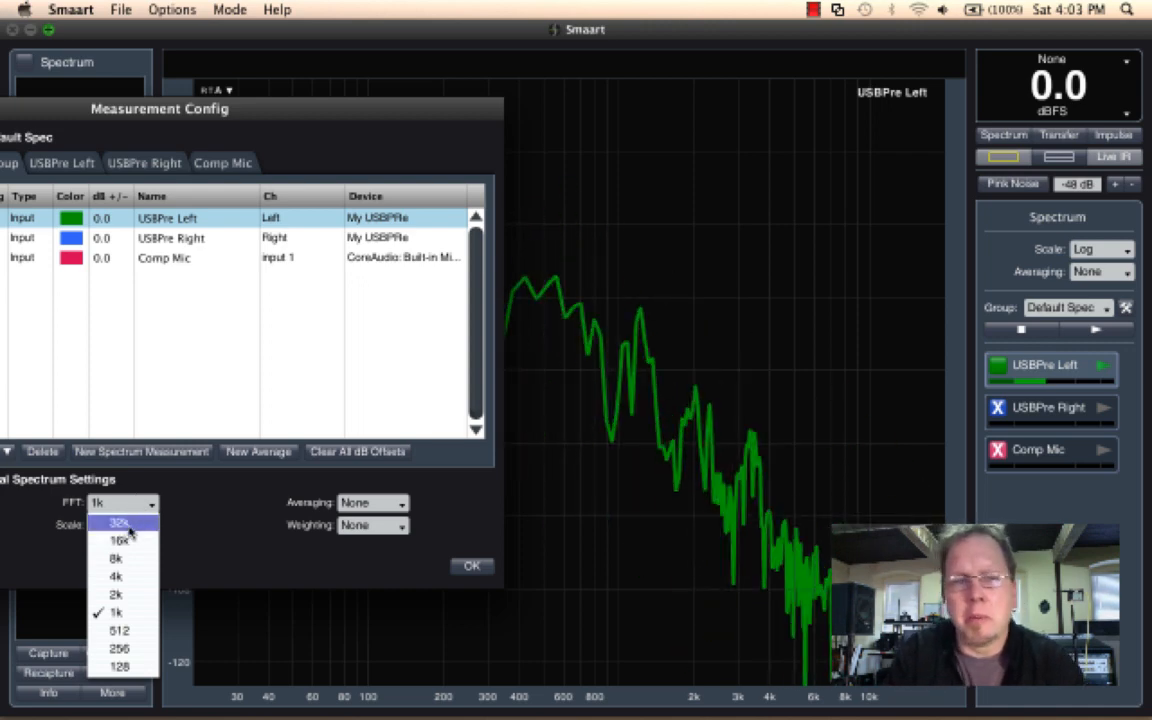
{"action": "left_click", "coordinate": [118, 522]}
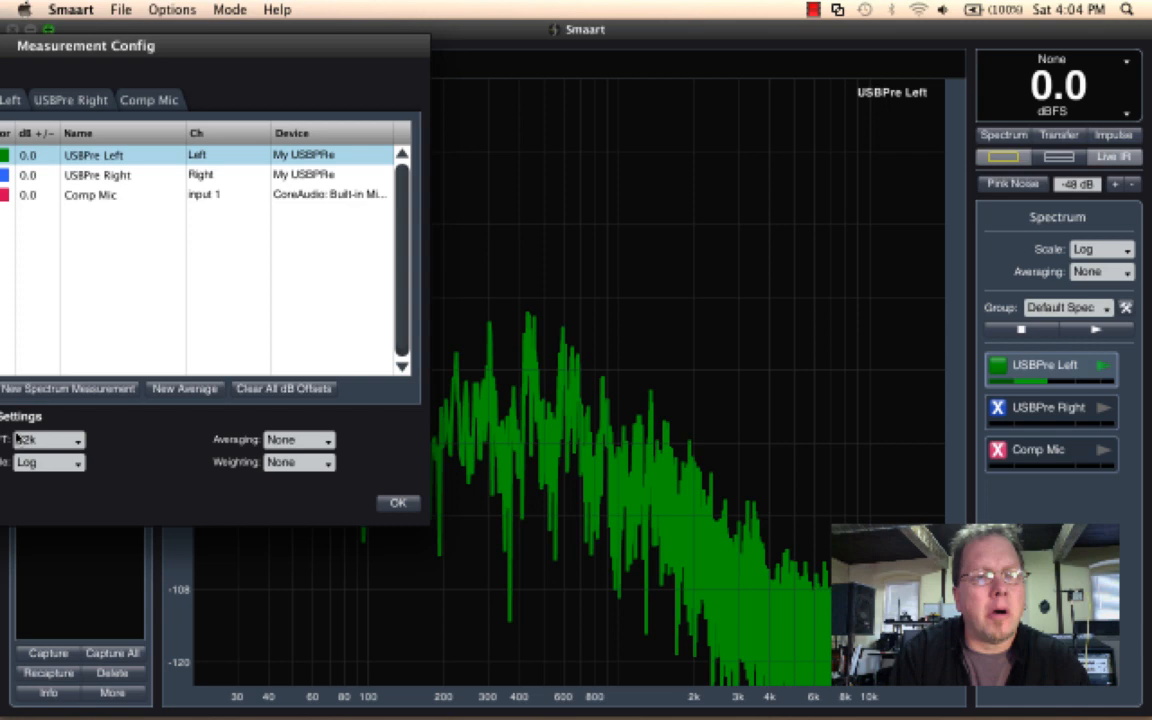
{"action": "left_click", "coordinate": [48, 440]}
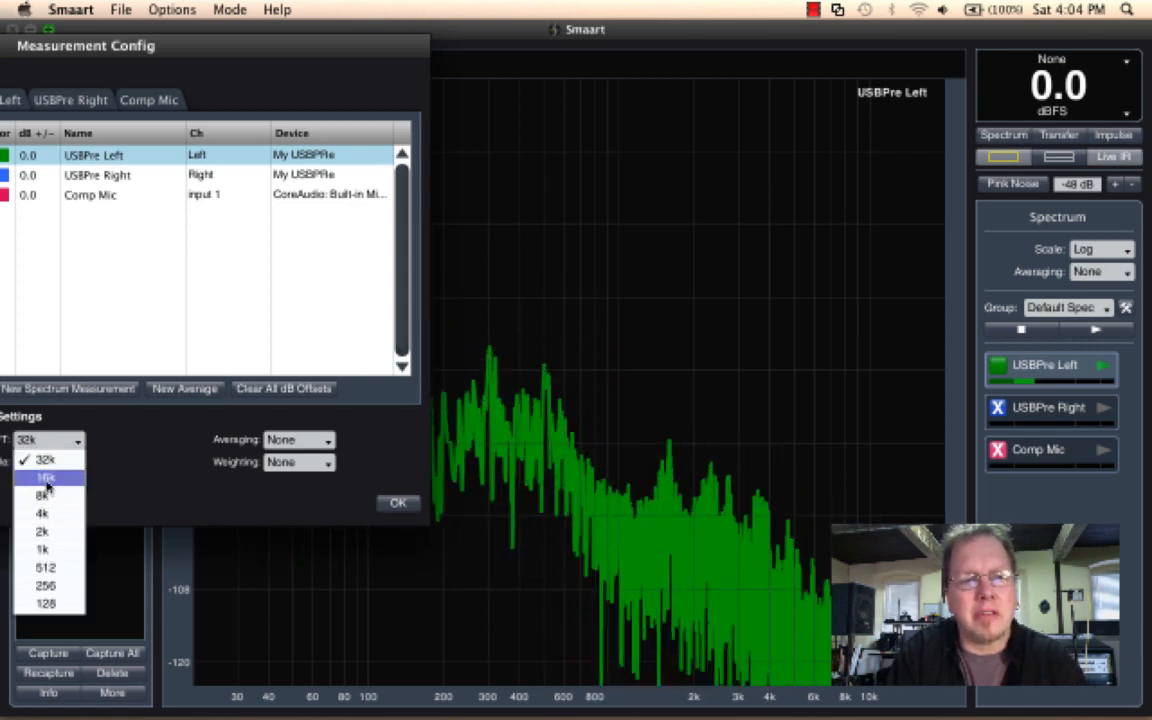
{"action": "left_click", "coordinate": [44, 476]}
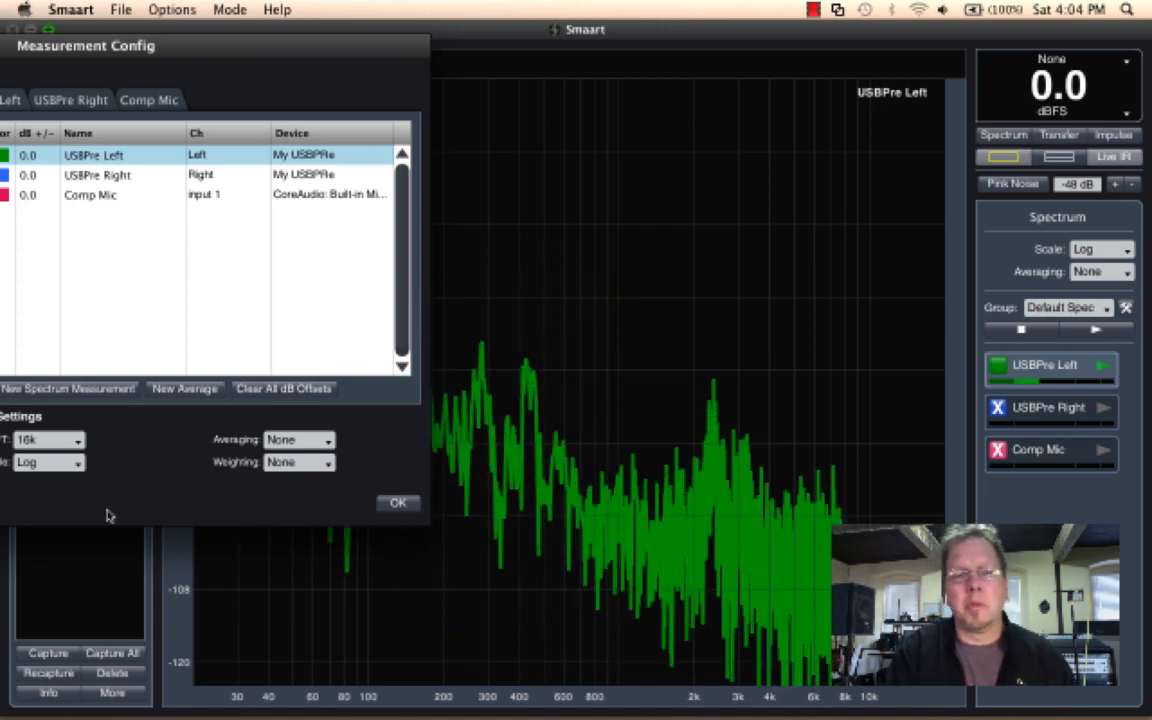
{"action": "left_click", "coordinate": [396, 504]}
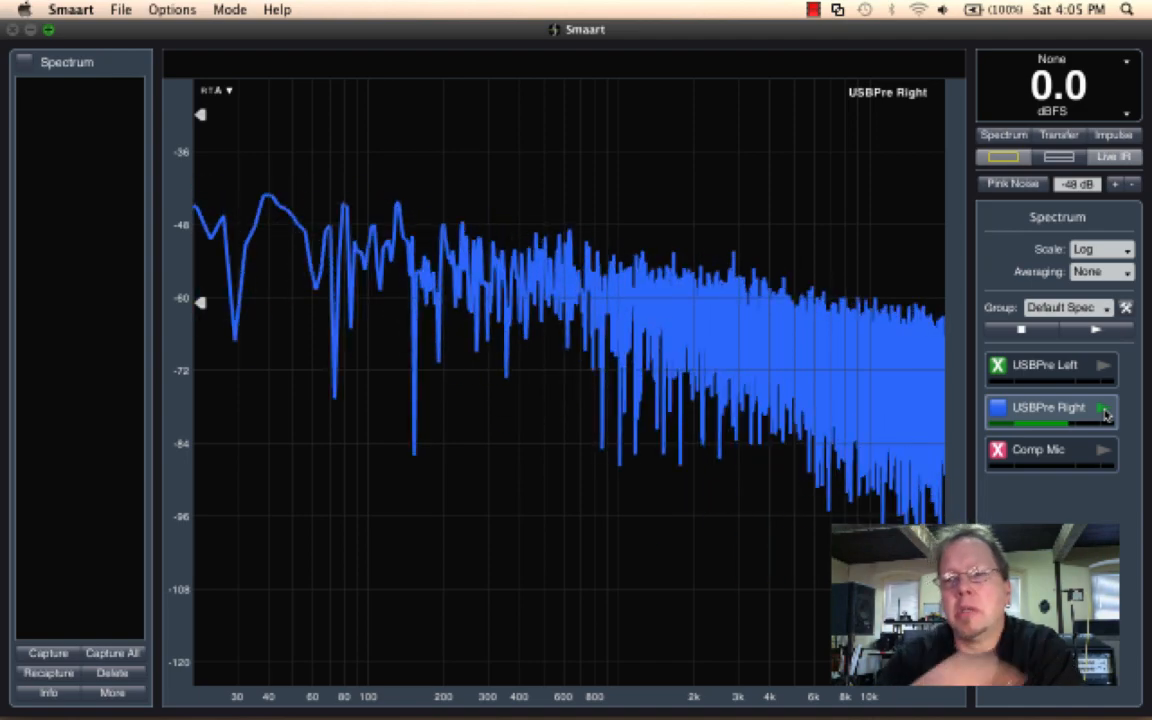
- Switch the spectrum scale to 1/3-octave resolution
{"action": "left_click", "coordinate": [1099, 248]}
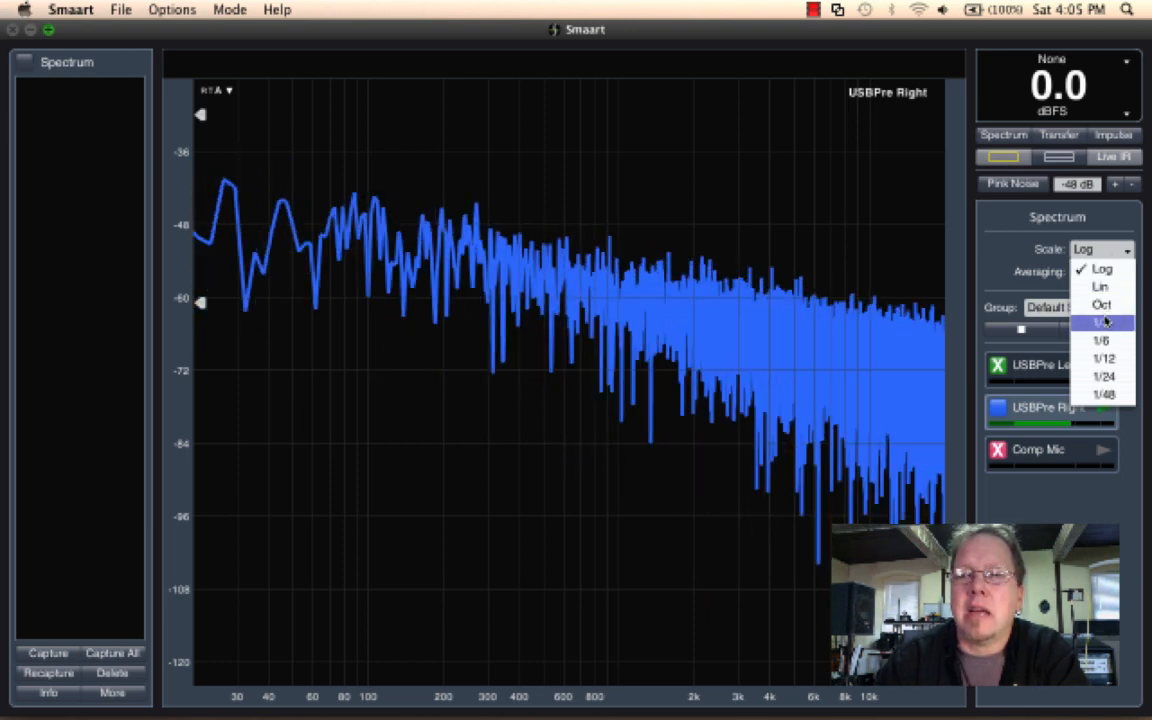
{"action": "left_click", "coordinate": [1100, 322]}
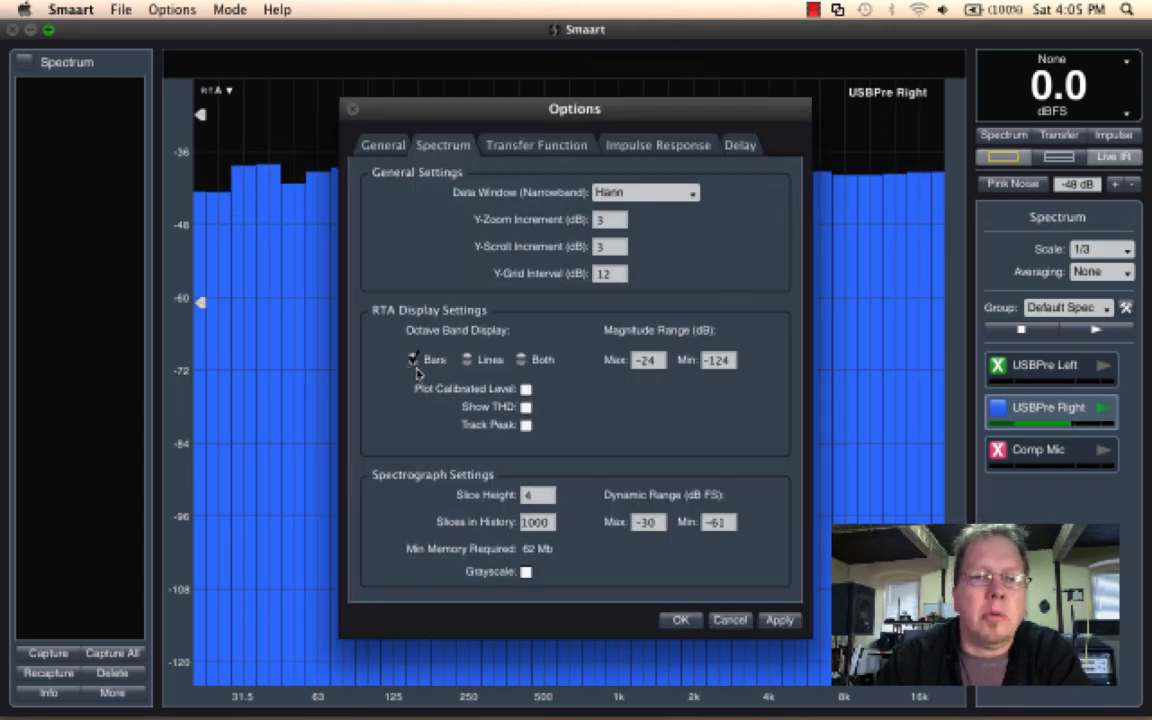
- Set the octave band display to Both (bars and line) and confirm the options
{"action": "left_click", "coordinate": [467, 360]}
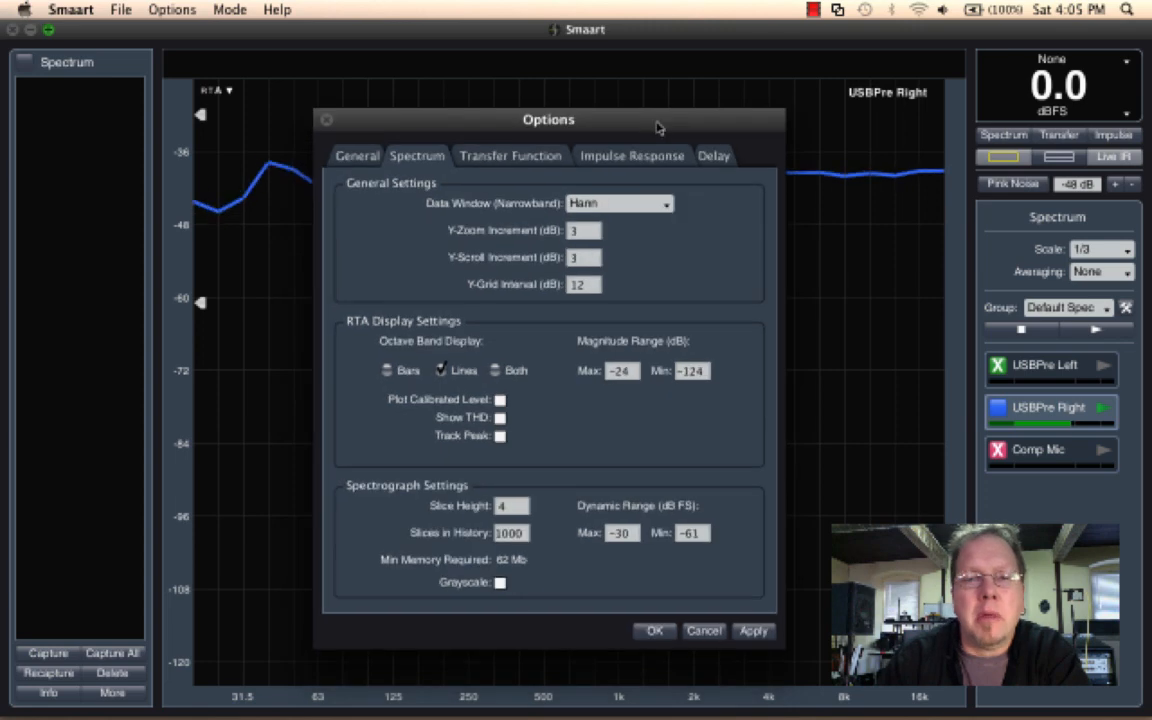
{"action": "left_click", "coordinate": [500, 370]}
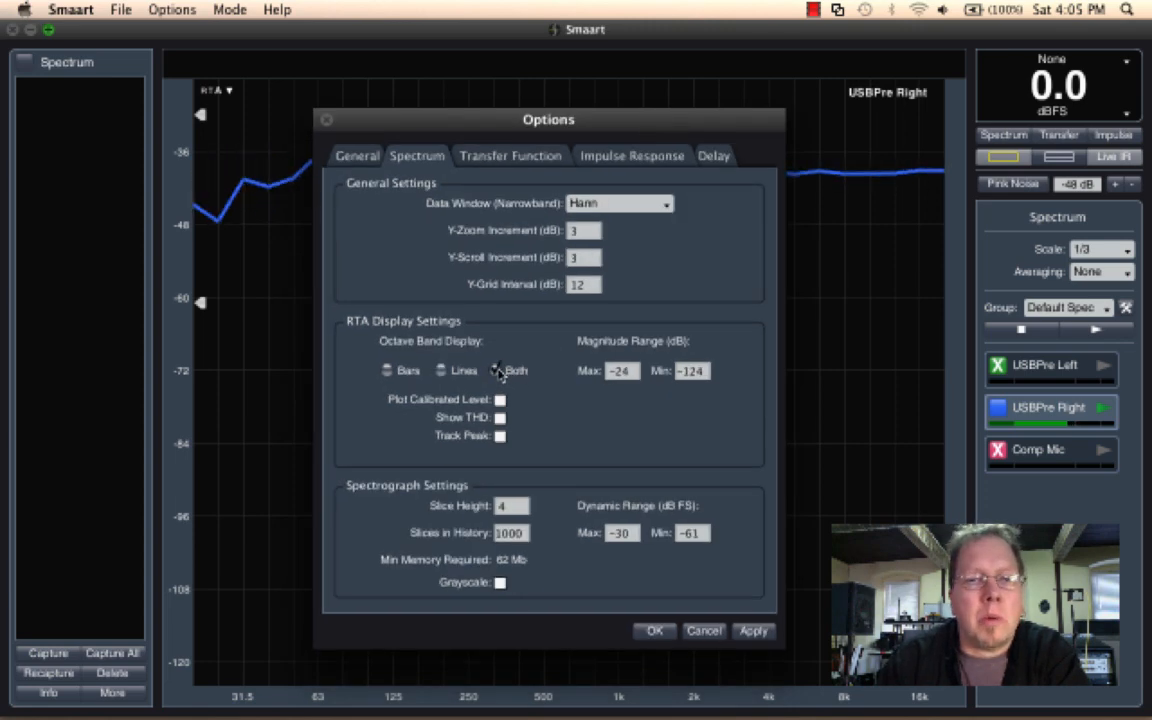
{"action": "left_click", "coordinate": [496, 369]}
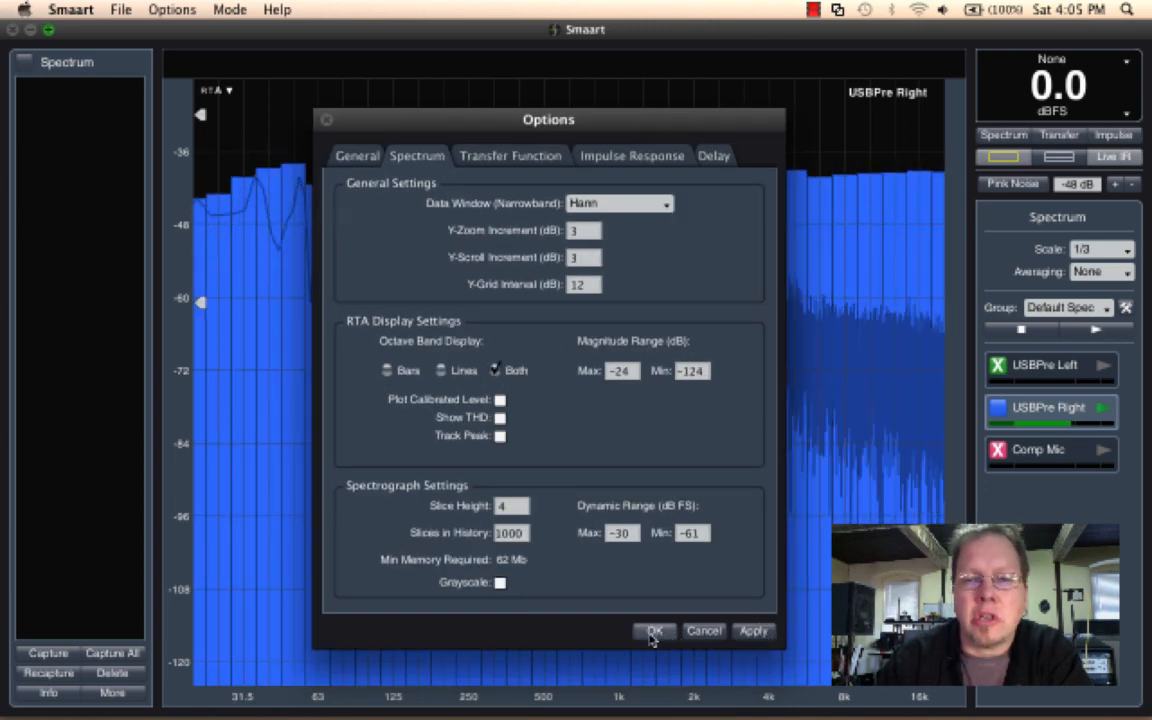
{"action": "left_click", "coordinate": [654, 632]}
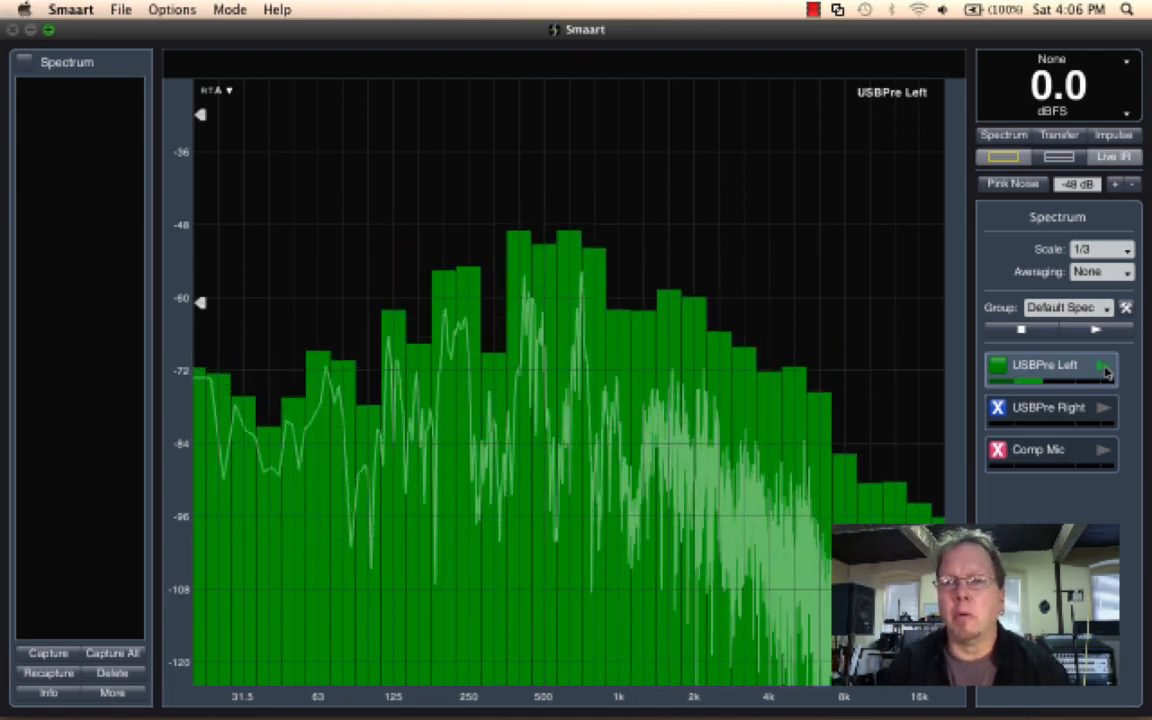
- Switch the scale to 1/48-octave and choose bars-only octave band display in Options
{"action": "left_click", "coordinate": [1100, 250]}
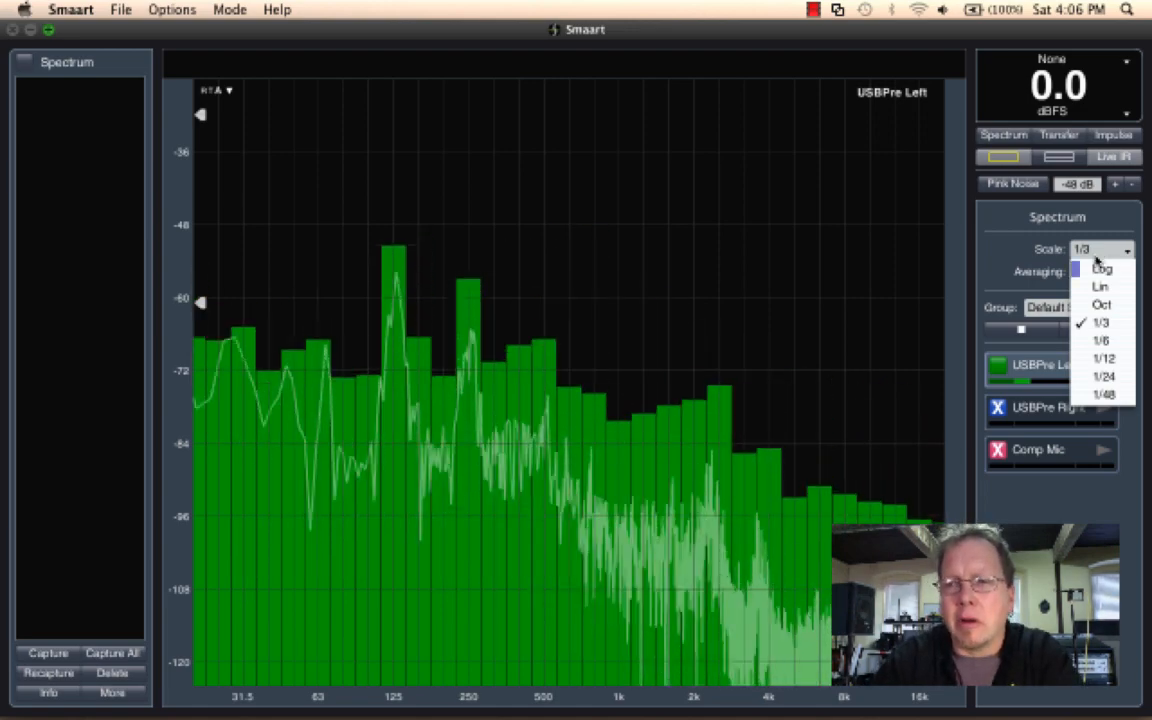
{"action": "mouse_move", "coordinate": [1104, 376]}
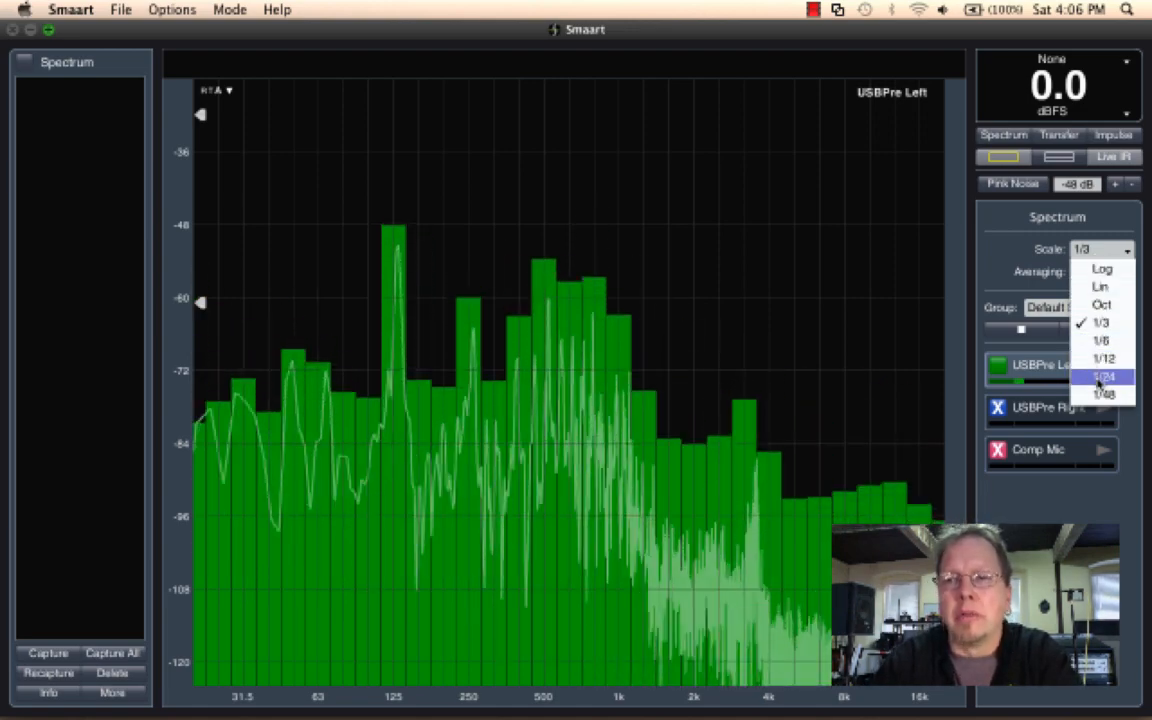
{"action": "left_click", "coordinate": [1102, 392]}
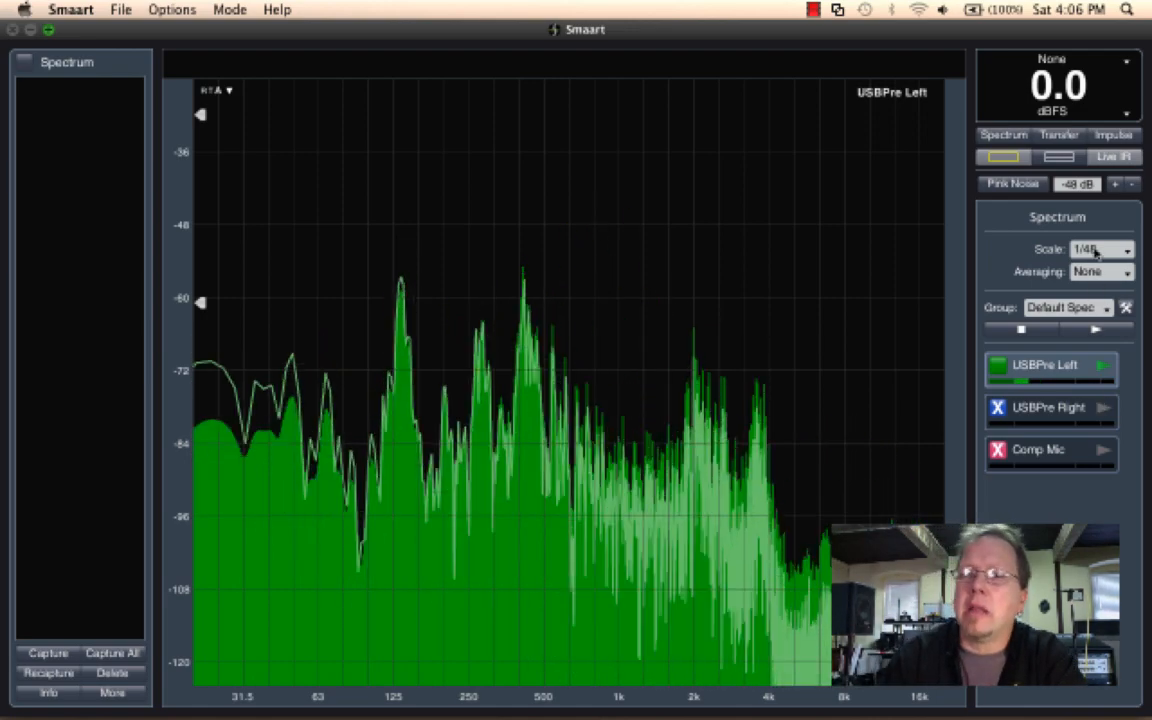
{"action": "left_click", "coordinate": [172, 8]}
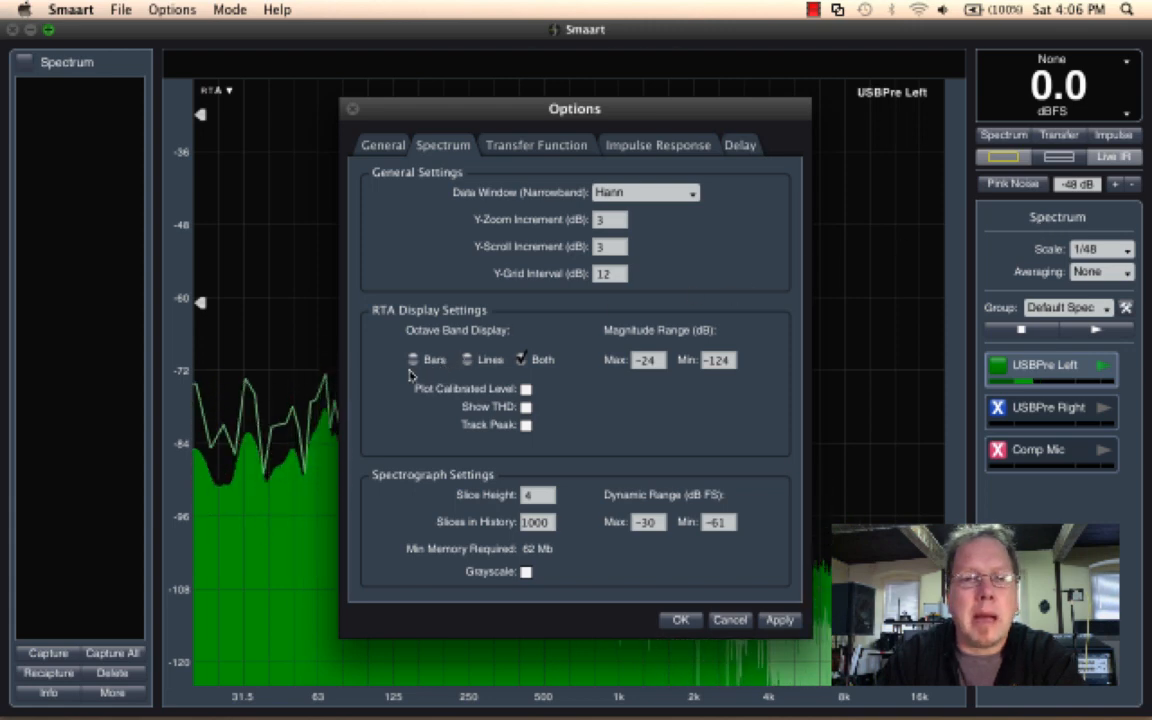
{"action": "left_click", "coordinate": [411, 360]}
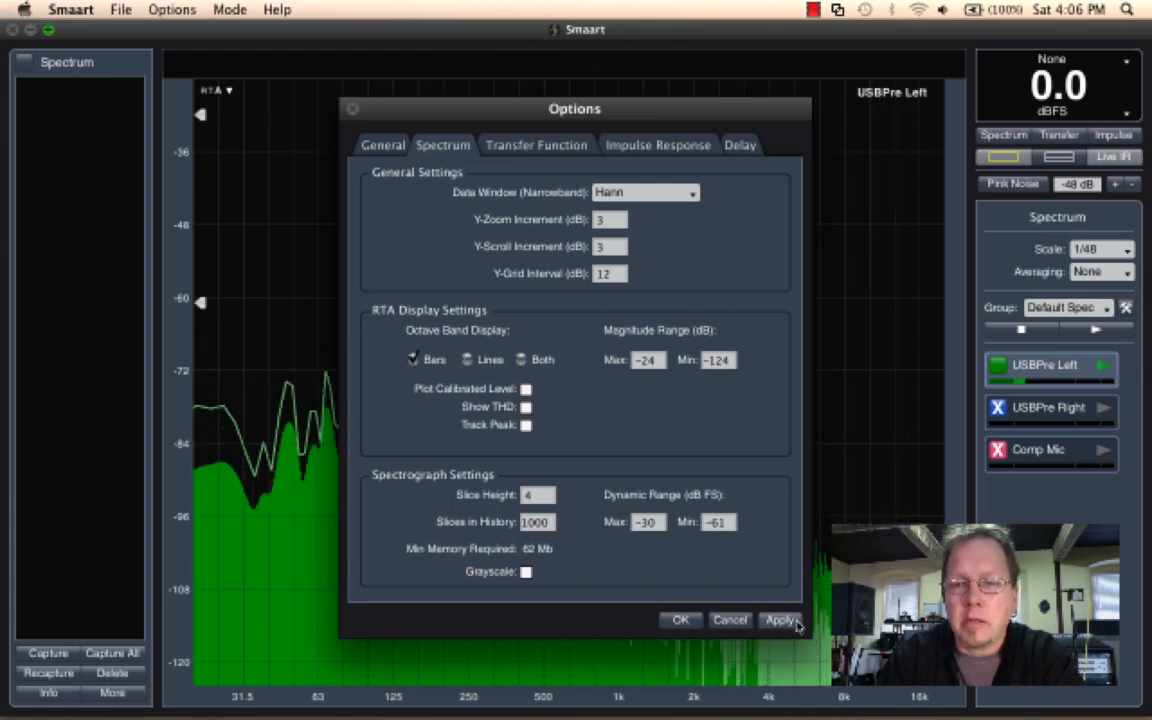